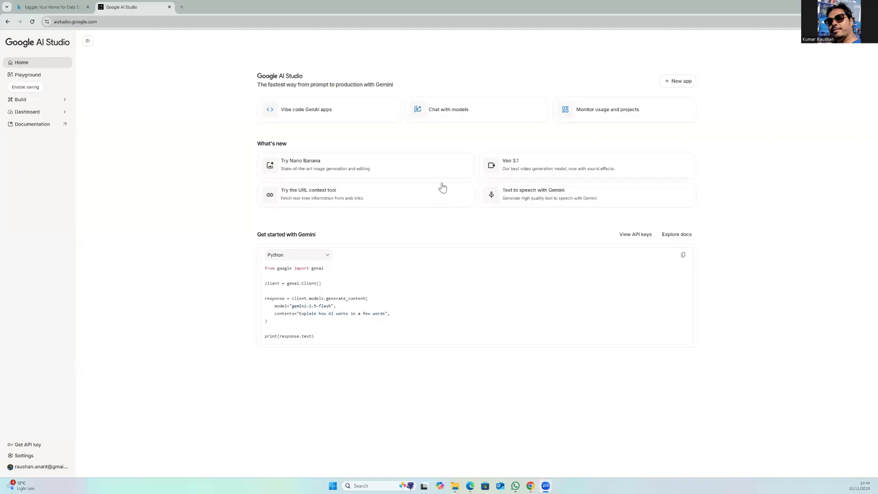
# From the AI Studio API keys page, start a new API key and list the available cloud projects.
pyautogui.click(51, 6)
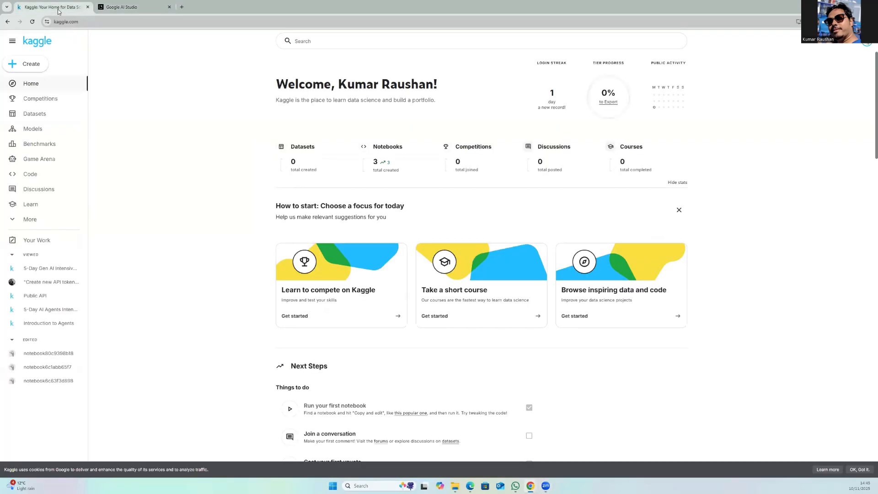
pyautogui.moveTo(106, 21)
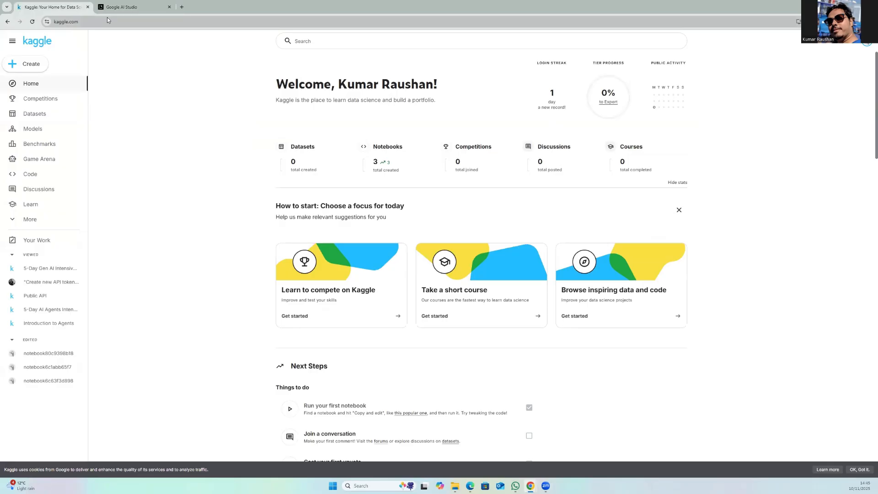
pyautogui.moveTo(118, 22)
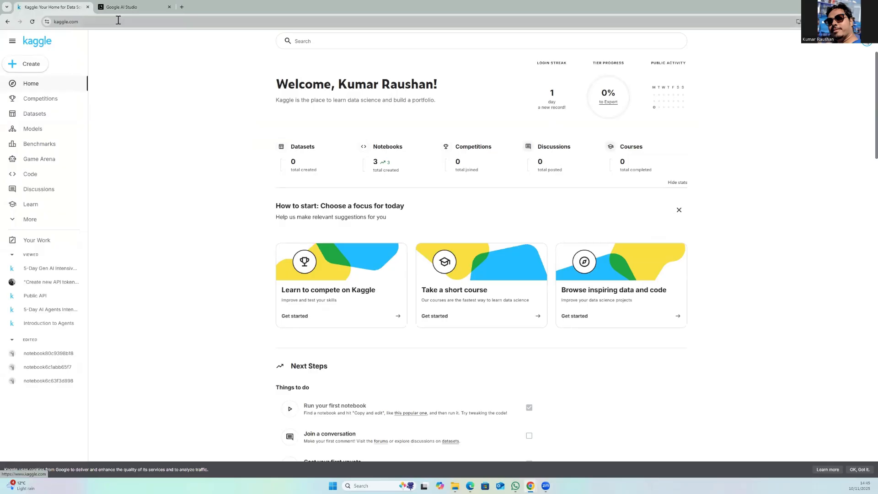
pyautogui.click(134, 6)
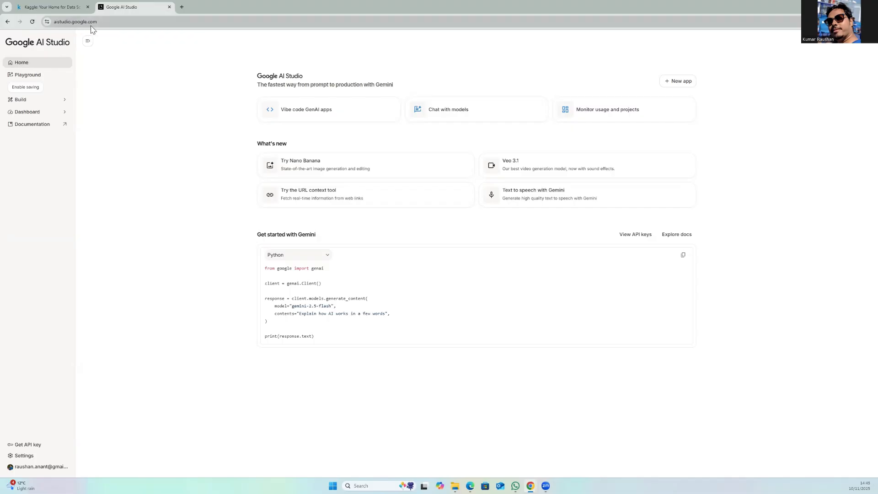
pyautogui.moveTo(27, 445)
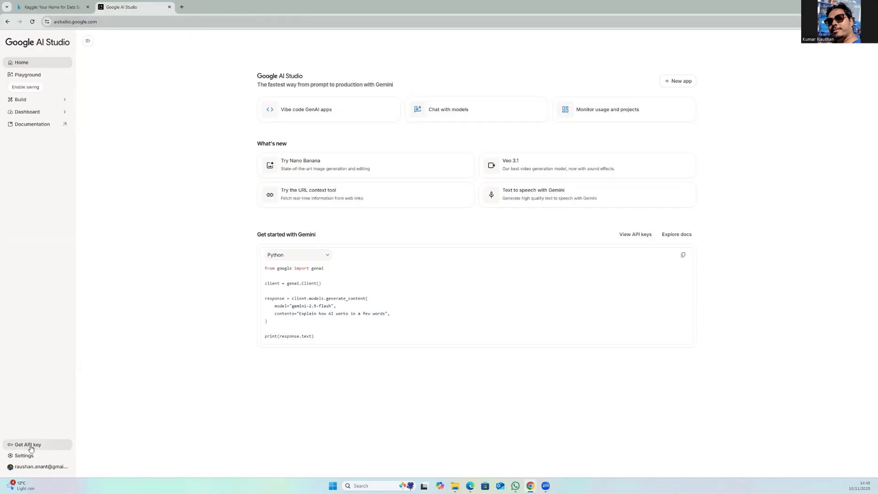
pyautogui.click(28, 444)
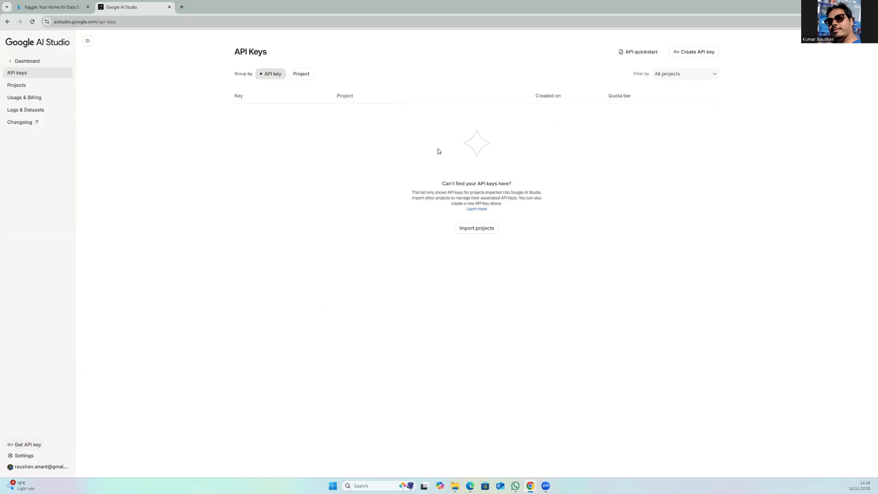
pyautogui.moveTo(697, 51)
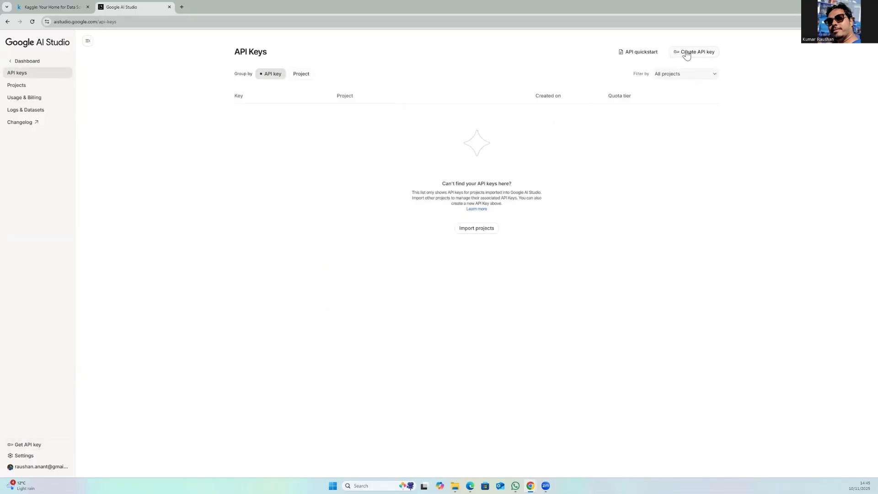
pyautogui.click(697, 51)
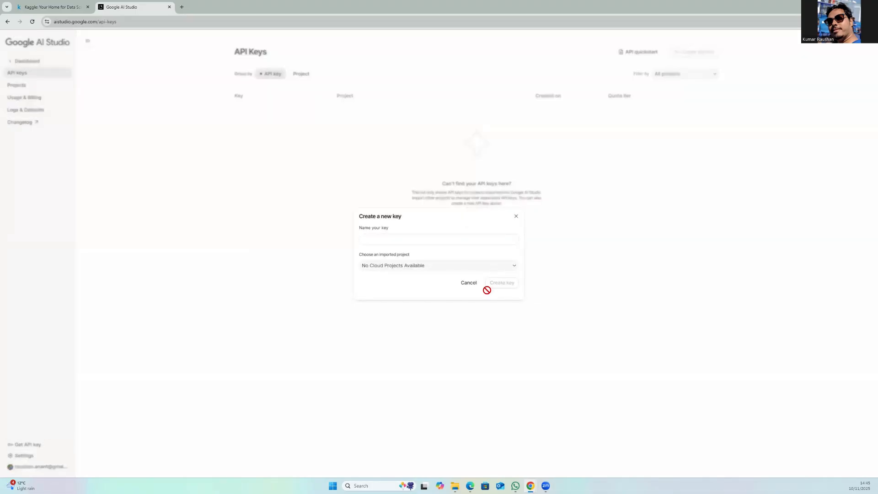
pyautogui.click(438, 265)
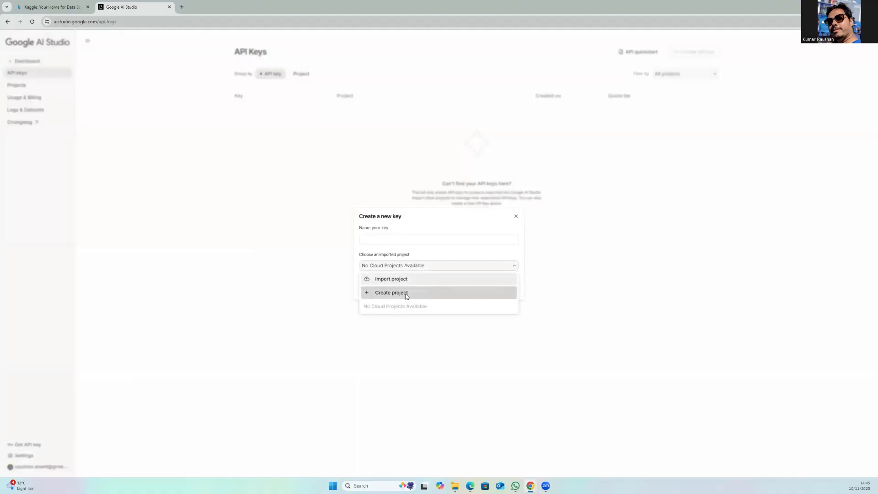
# Create a new cloud project named KaggleProject for the key.
pyautogui.click(390, 293)
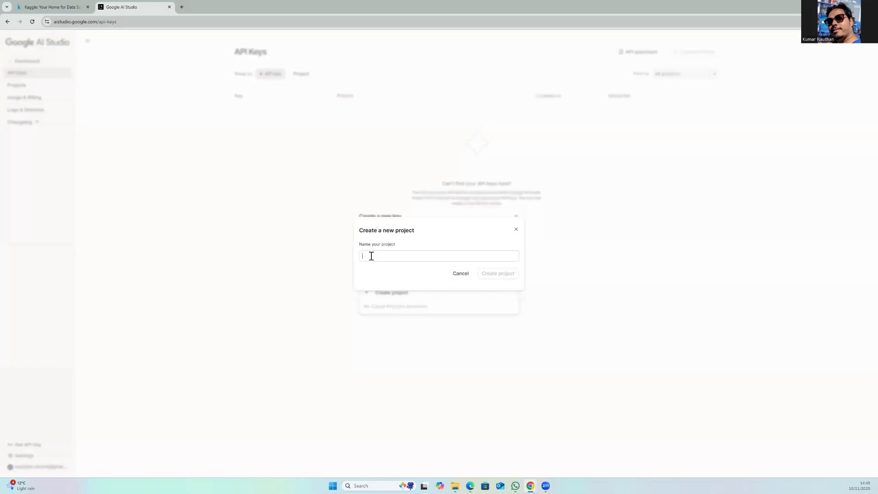
pyautogui.write('Kag')
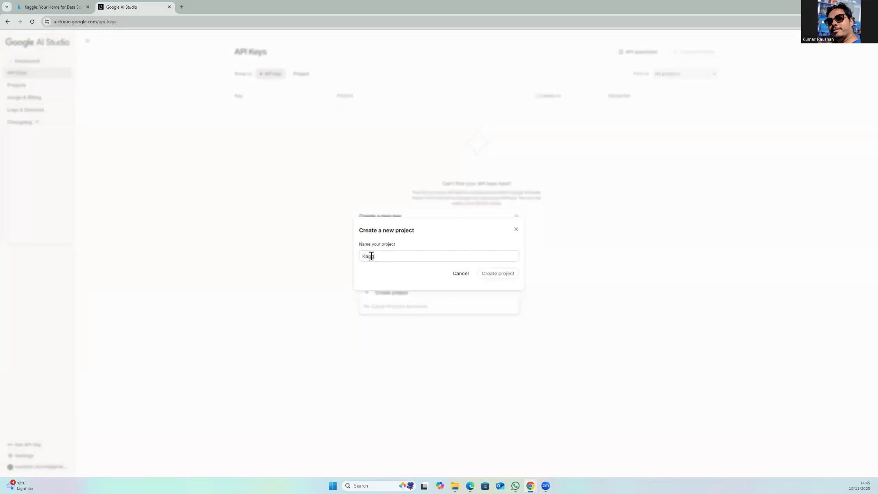
pyautogui.write('gleProj')
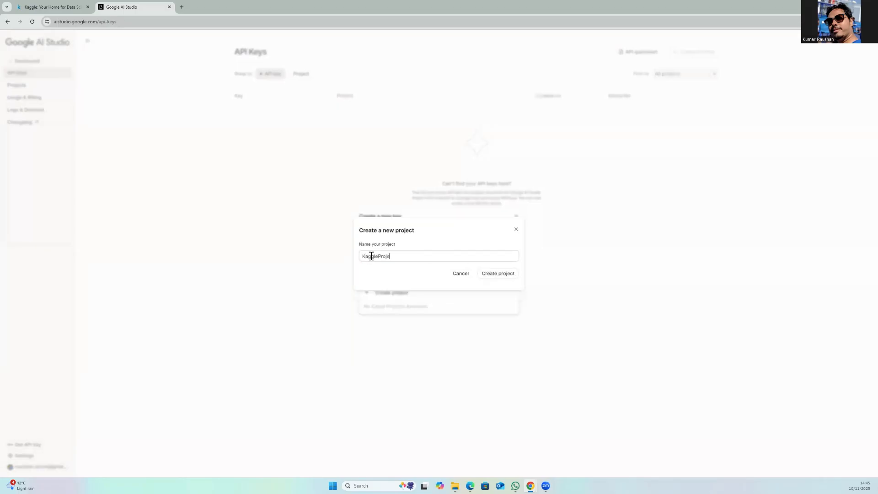
pyautogui.write('ect')
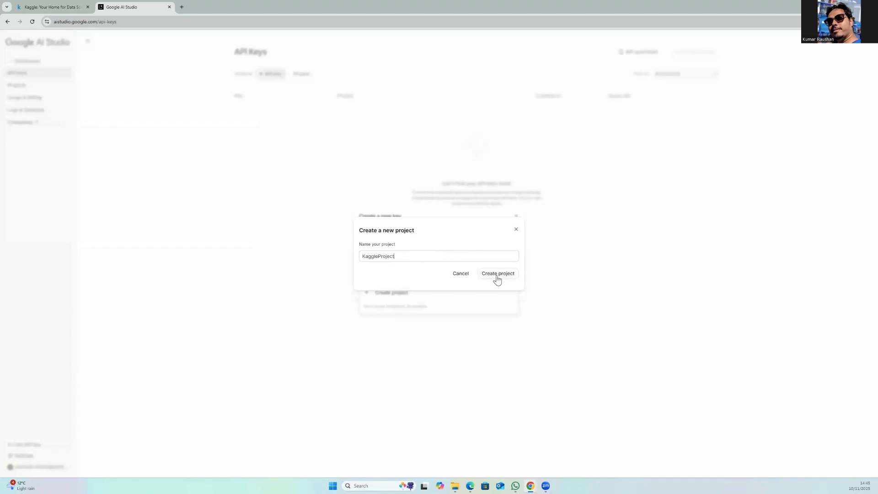
pyautogui.click(497, 274)
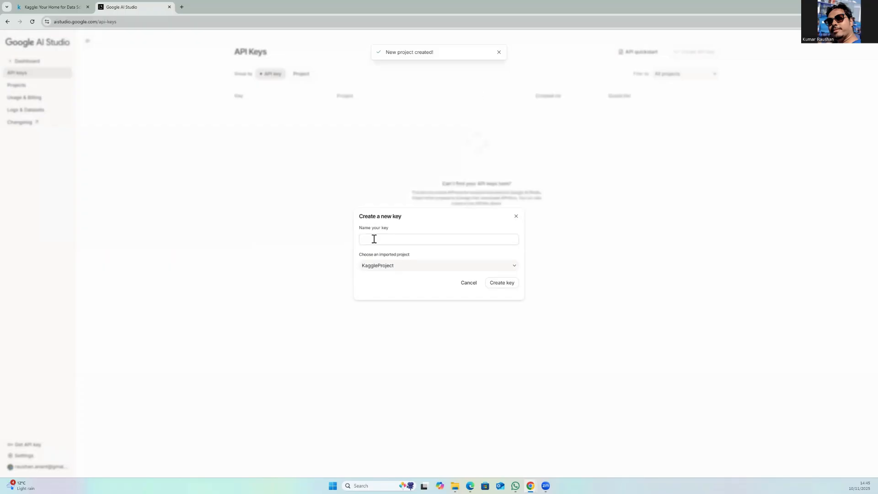
# Create the API key named KaggleAPIKey and view its details.
pyautogui.write('KaggleAPIK')
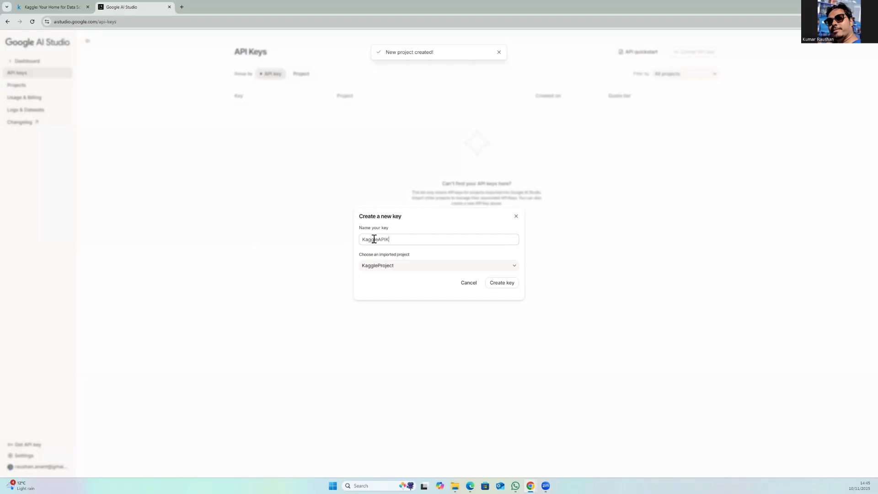
pyautogui.write('ey')
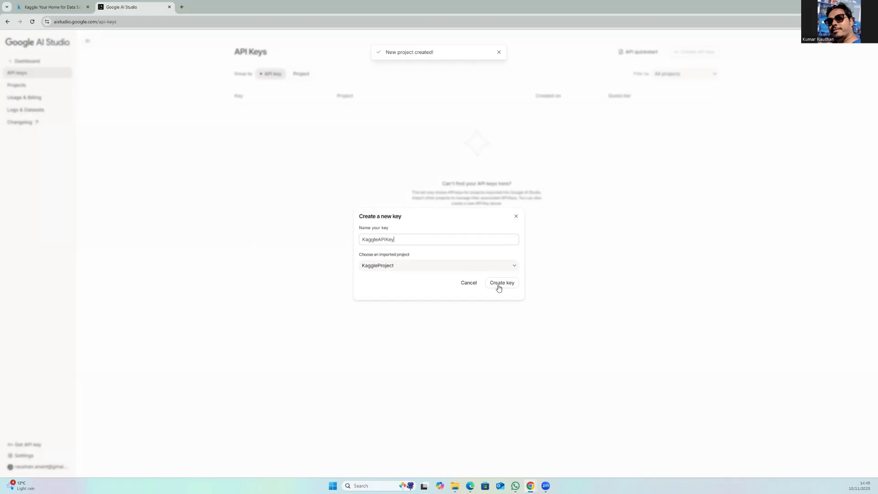
pyautogui.click(500, 282)
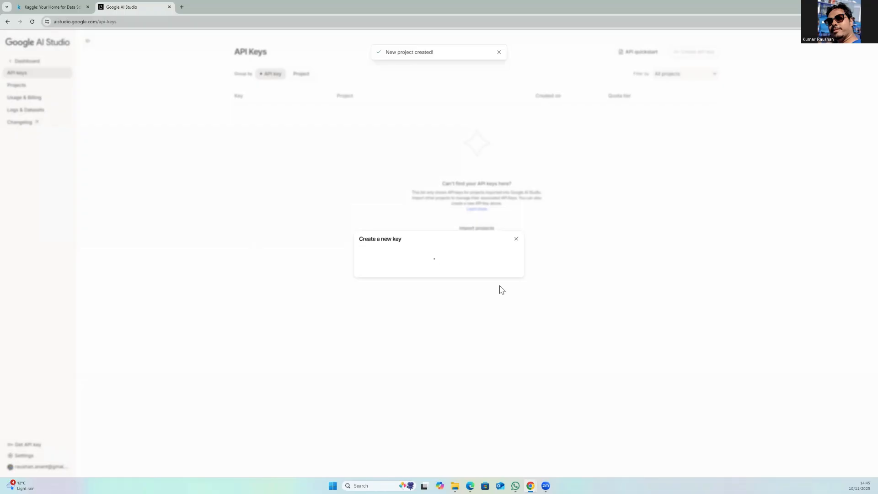
pyautogui.click(516, 239)
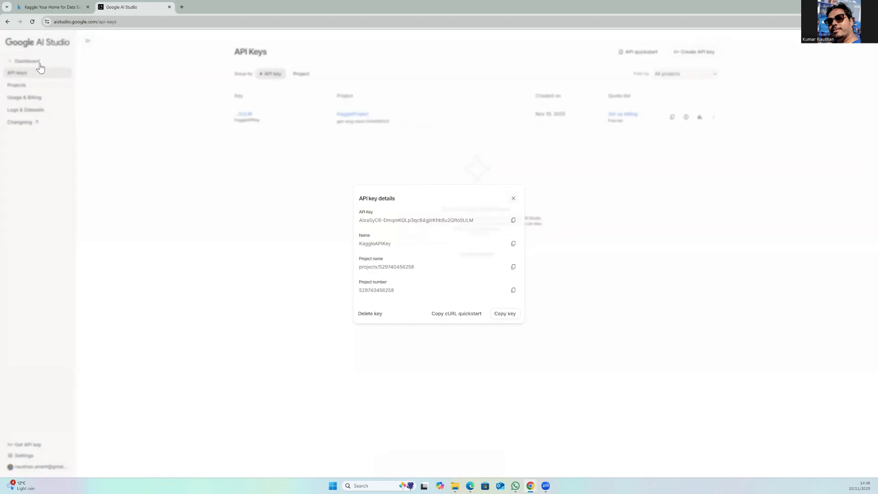
# Create a new Kaggle notebook and rename it MyFirstNoteBook.
pyautogui.click(51, 7)
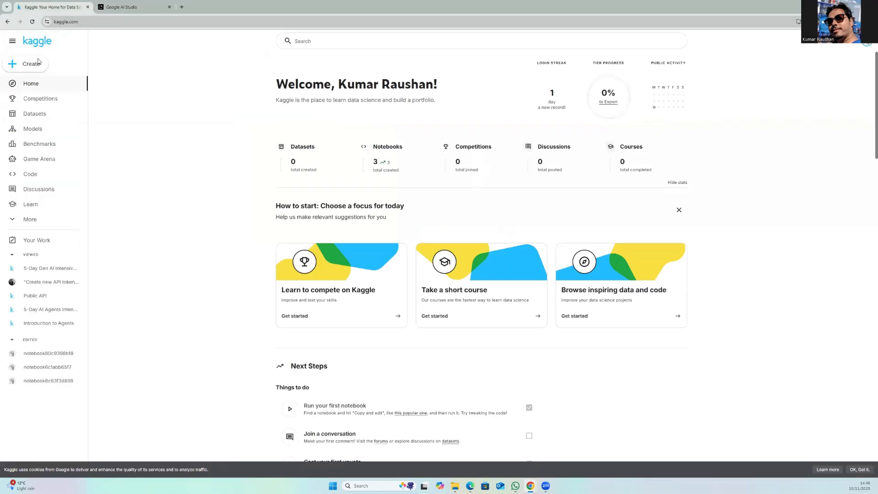
pyautogui.click(31, 64)
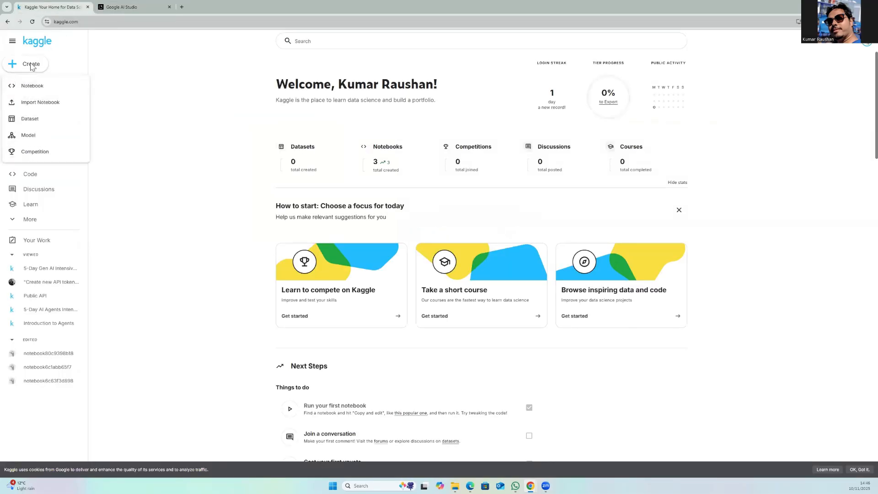
pyautogui.moveTo(32, 85)
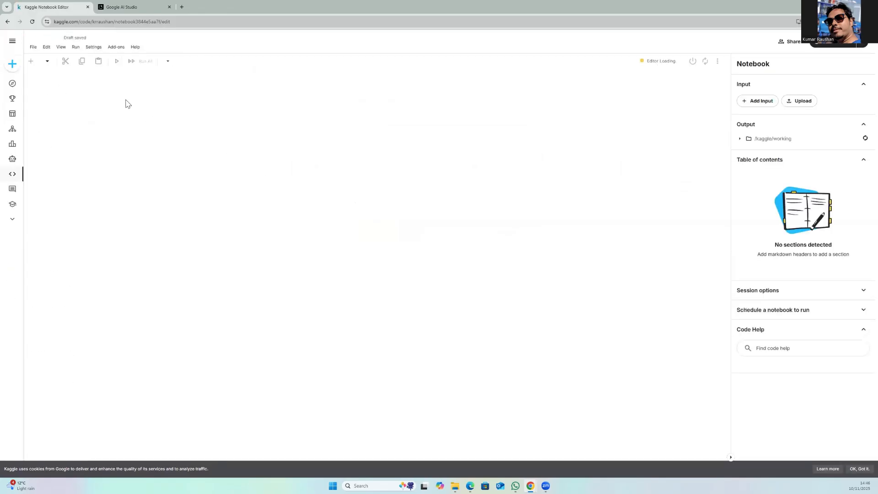
pyautogui.click(64, 37)
pyautogui.write('MyFirst')
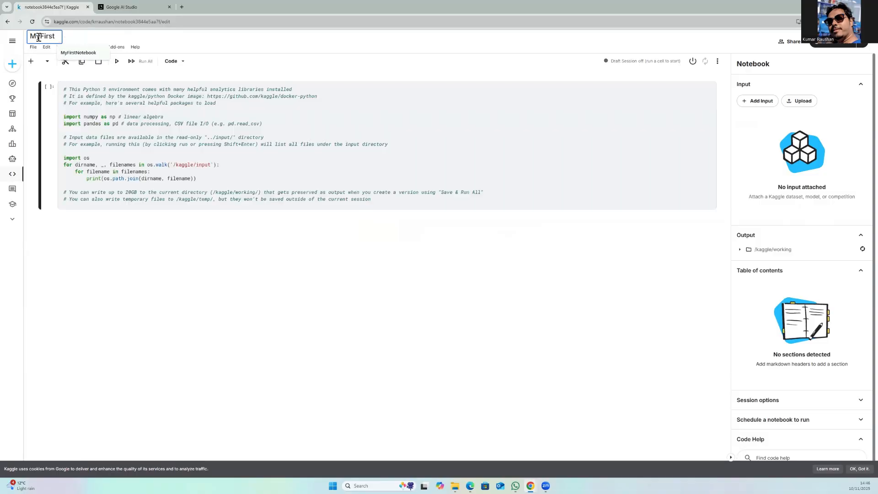
pyautogui.write('NoteB')
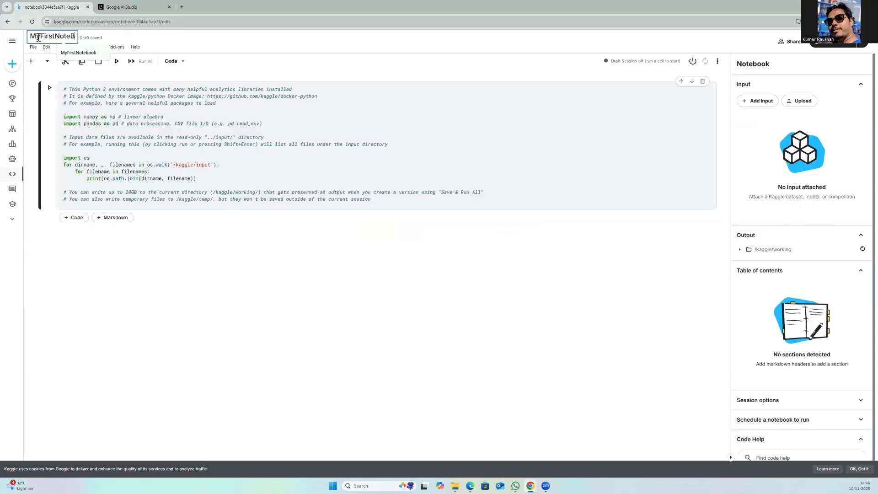
pyautogui.write('ook')
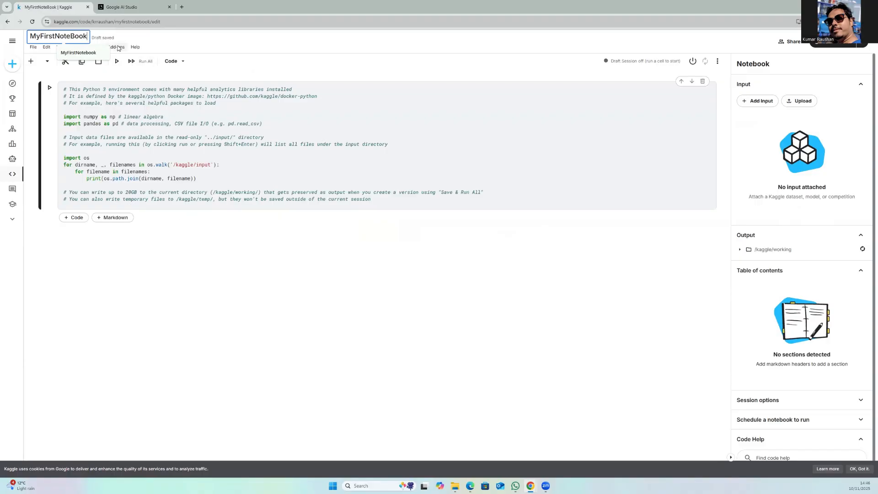
# In the notebook's Secrets add-on, remove the previously stored secret.
pyautogui.click(116, 47)
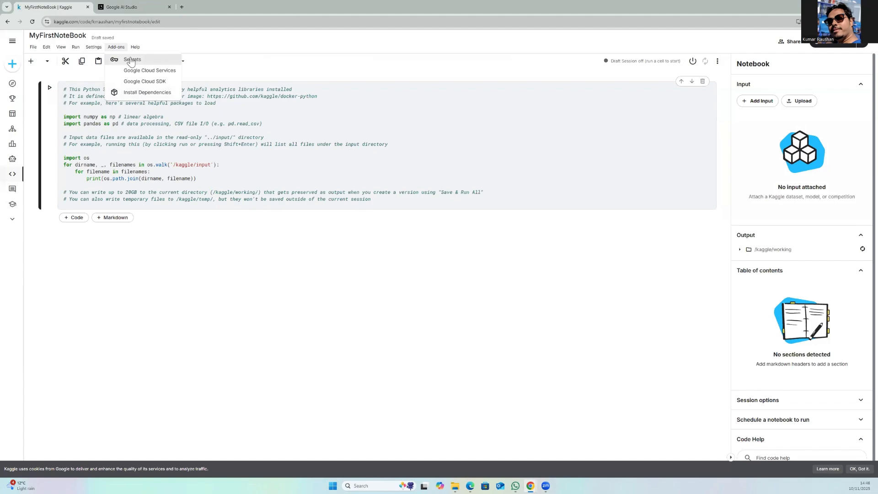
pyautogui.click(132, 59)
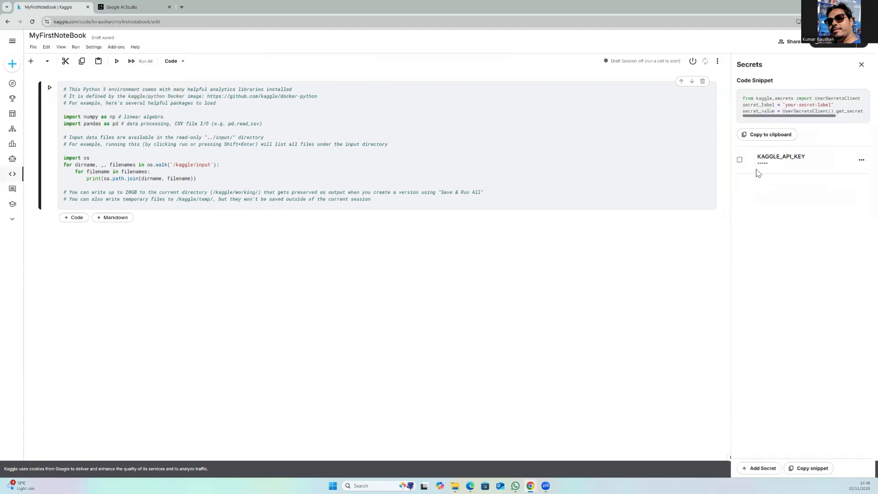
pyautogui.moveTo(739, 159)
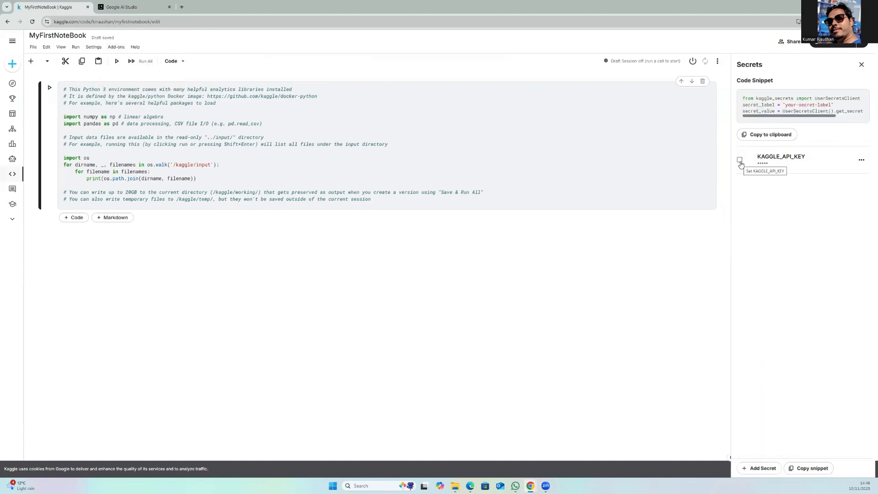
pyautogui.click(740, 159)
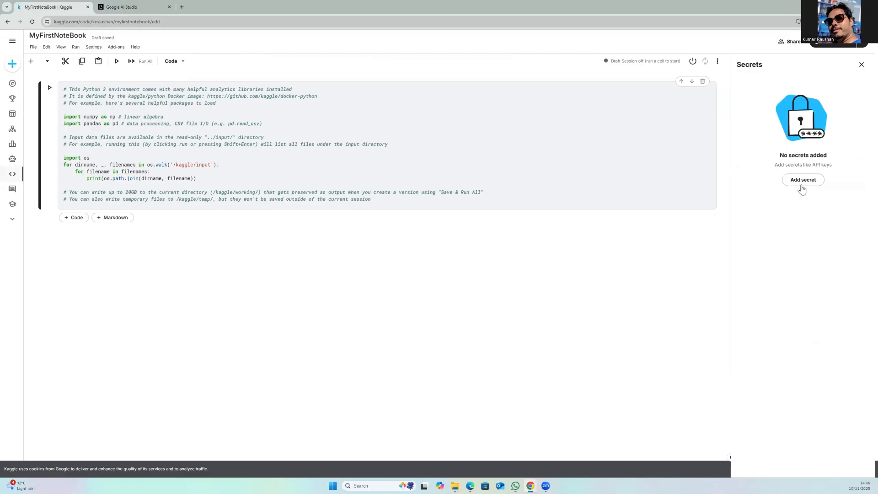
# Add and save a new secret labelled KAGGLE_API_KEY holding the Gemini API key.
pyautogui.click(802, 179)
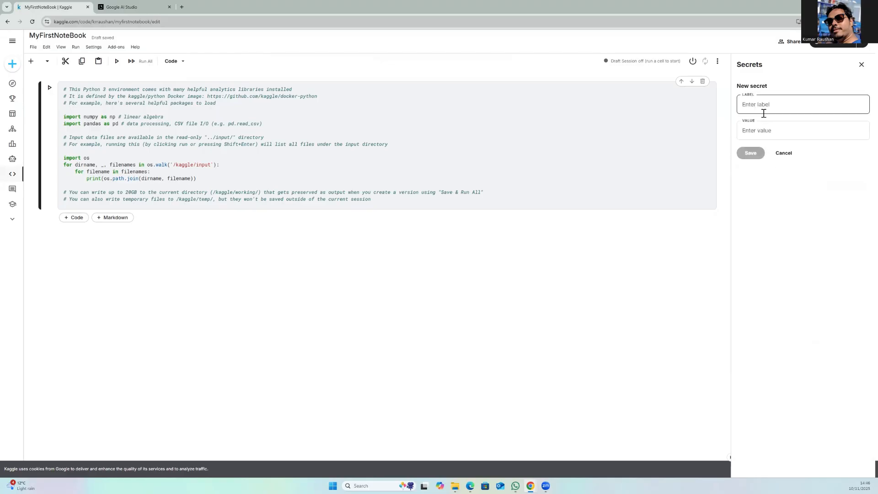
pyautogui.write('KAGGLE_API_KEY')
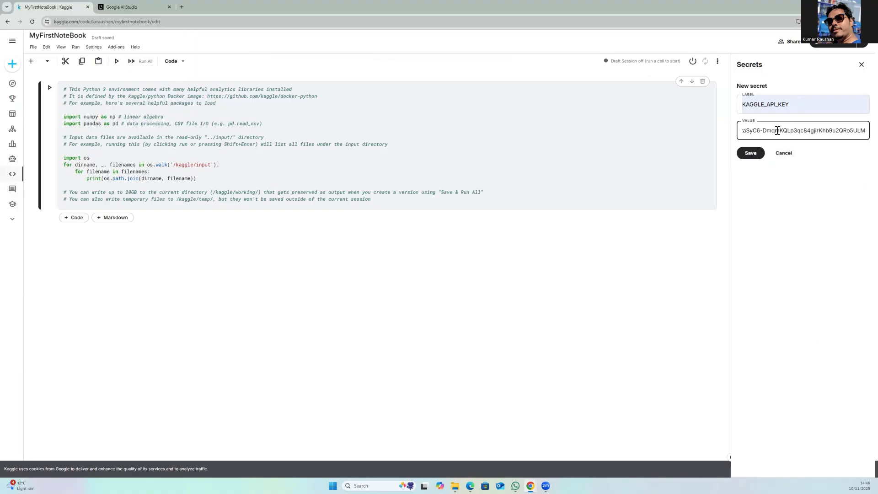
pyautogui.click(750, 153)
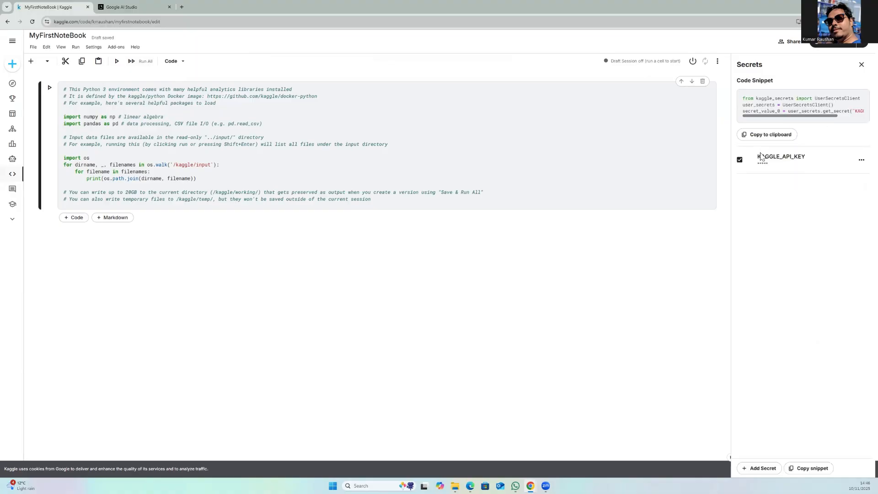
pyautogui.moveTo(330, 285)
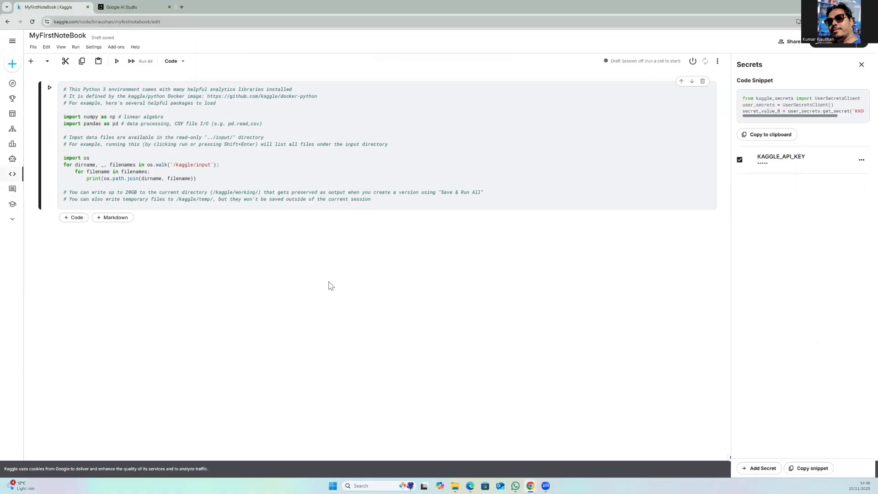
pyautogui.moveTo(330, 286)
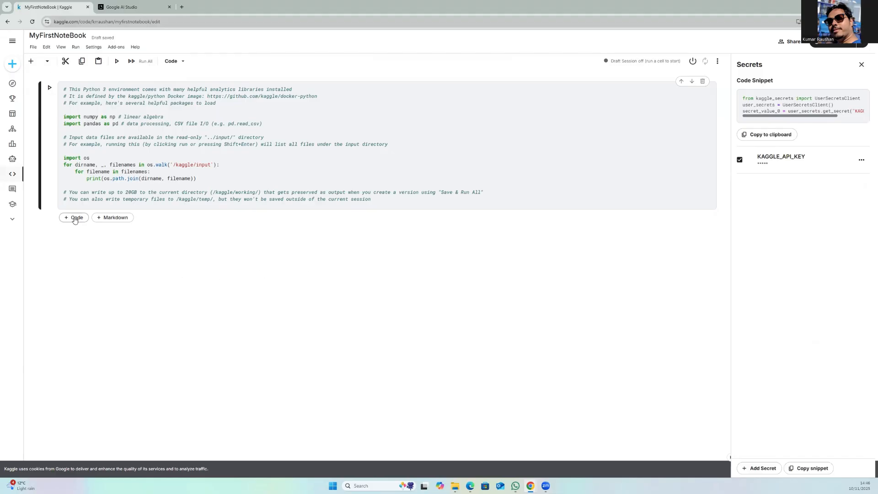
# Add a cell with the secret-reading snippet plus print(secret_value_0) and run it.
pyautogui.click(73, 218)
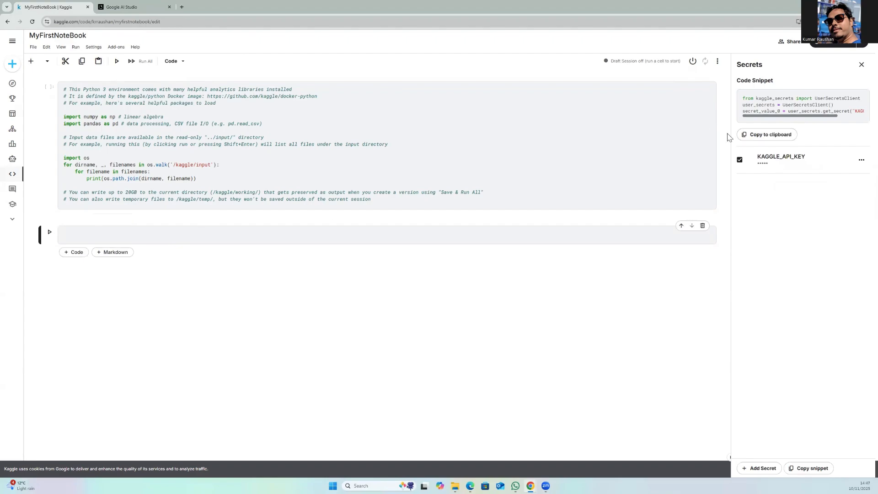
pyautogui.click(767, 134)
pyautogui.write('p')
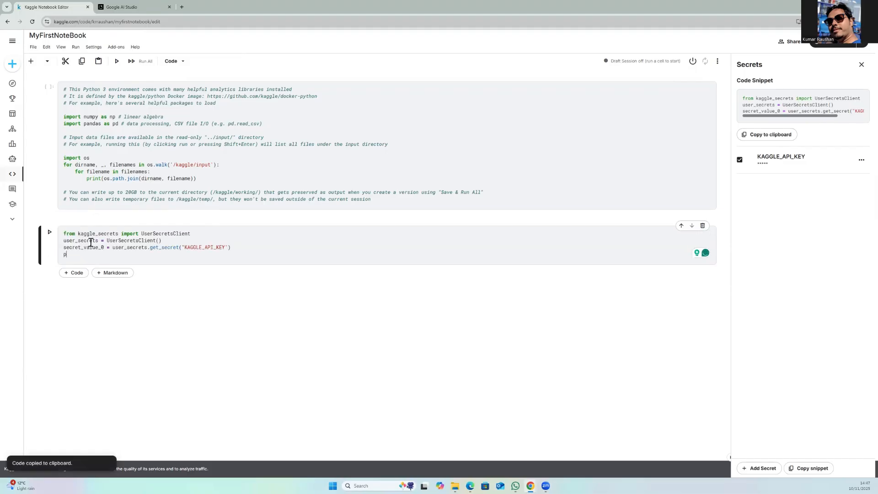
pyautogui.write('rint')
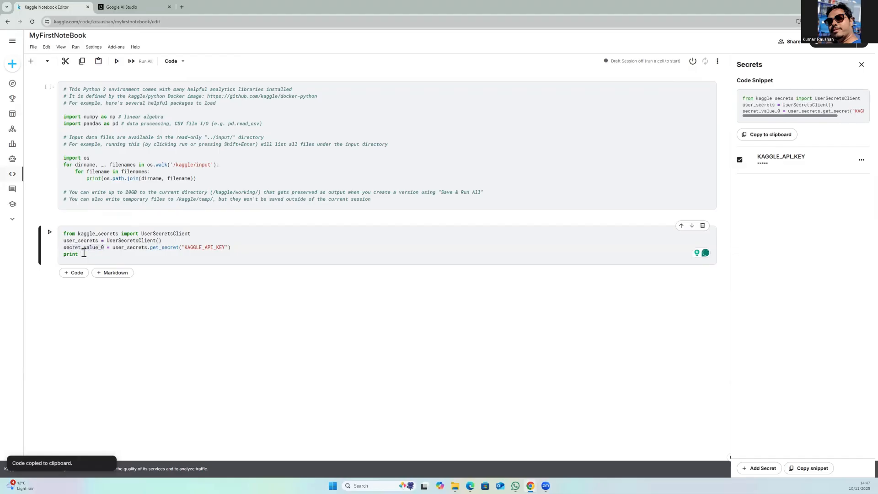
pyautogui.write('secret_value_0)')
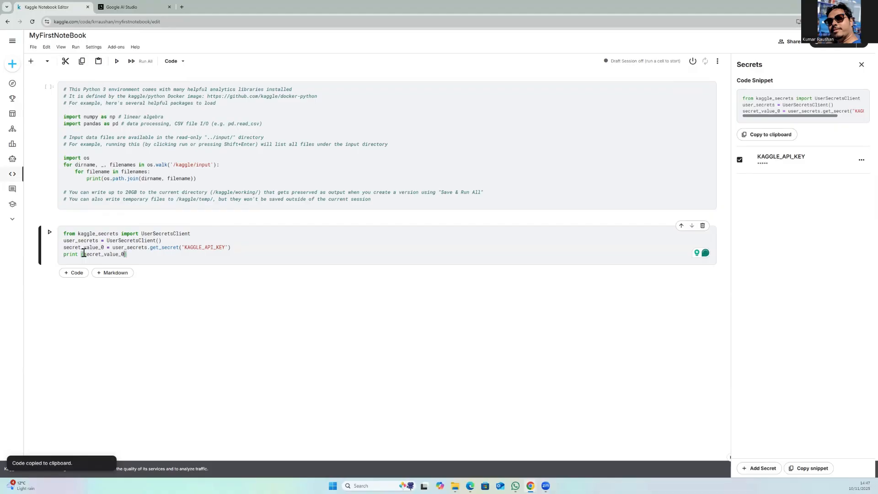
pyautogui.moveTo(50, 232)
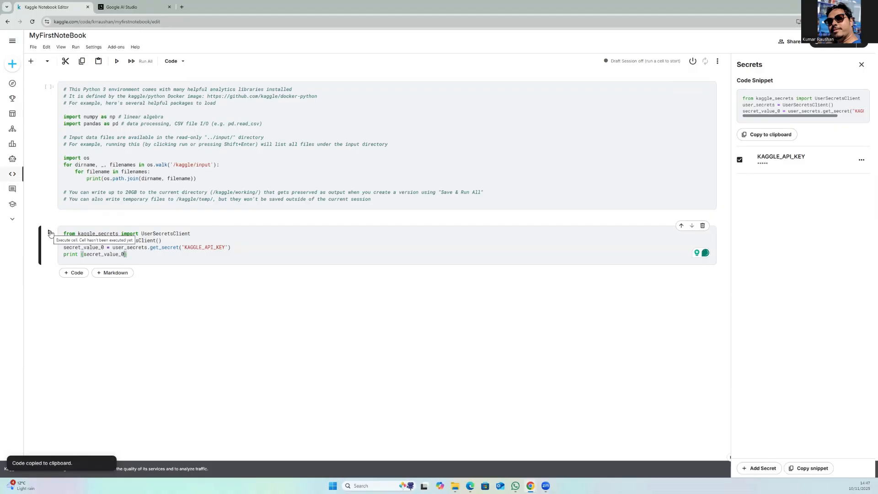
pyautogui.click(50, 234)
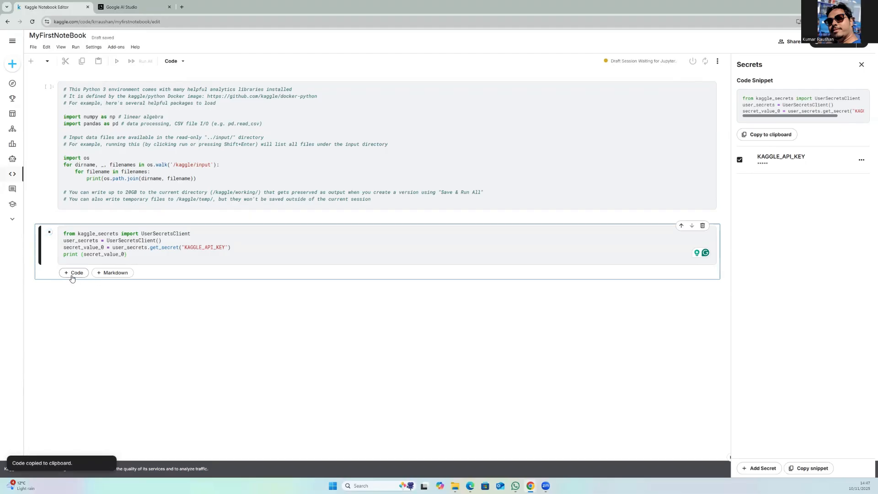
# Add a cell configuring Gemini 2.5 Flash with the key and generate_content('Hello World.'), then run it.
pyautogui.click(73, 273)
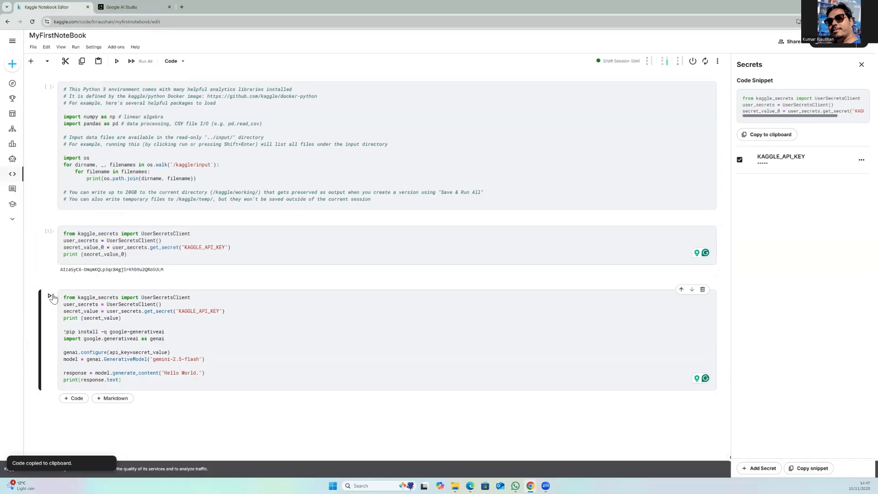
pyautogui.click(50, 298)
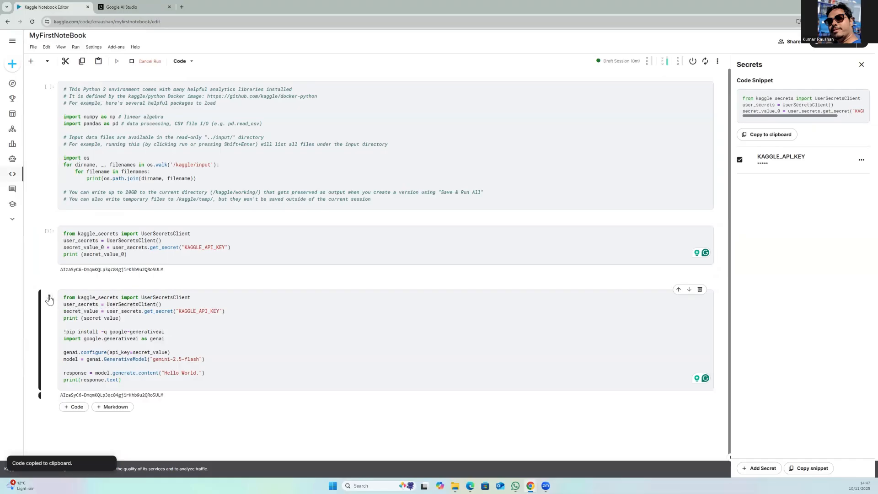
pyautogui.click(50, 298)
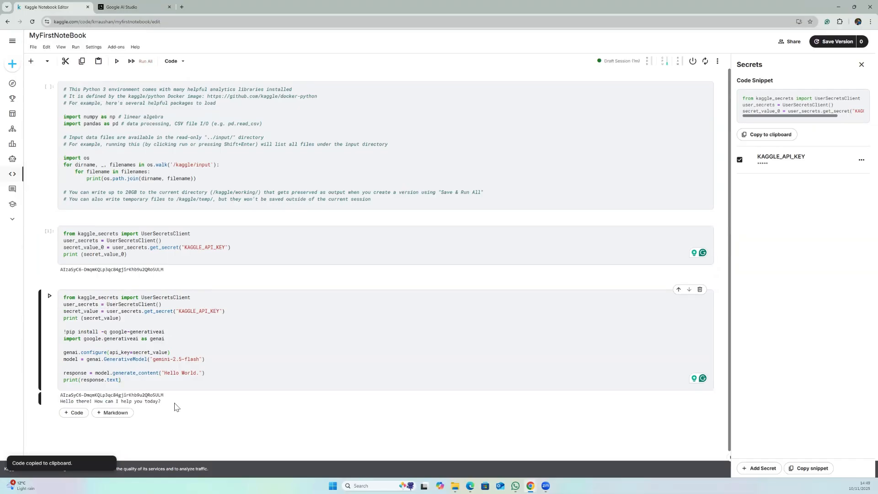